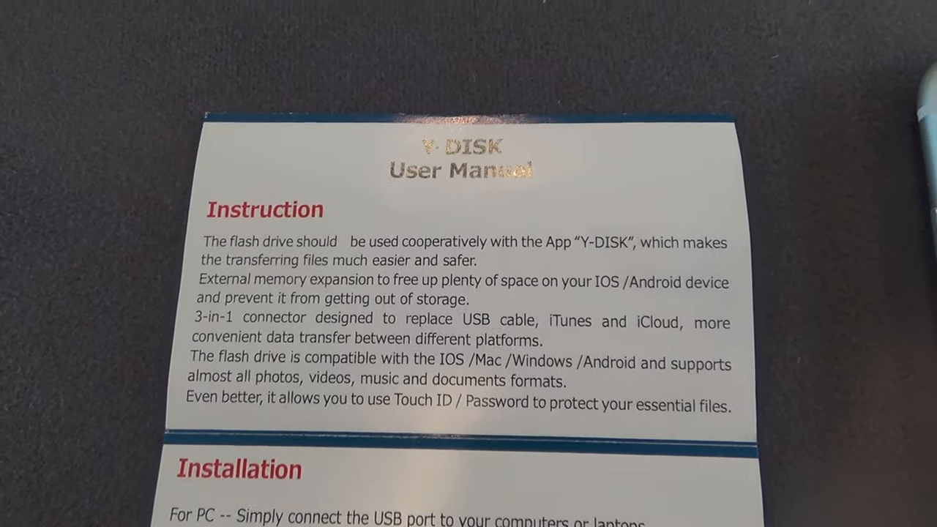
pyautogui.scroll(-3)
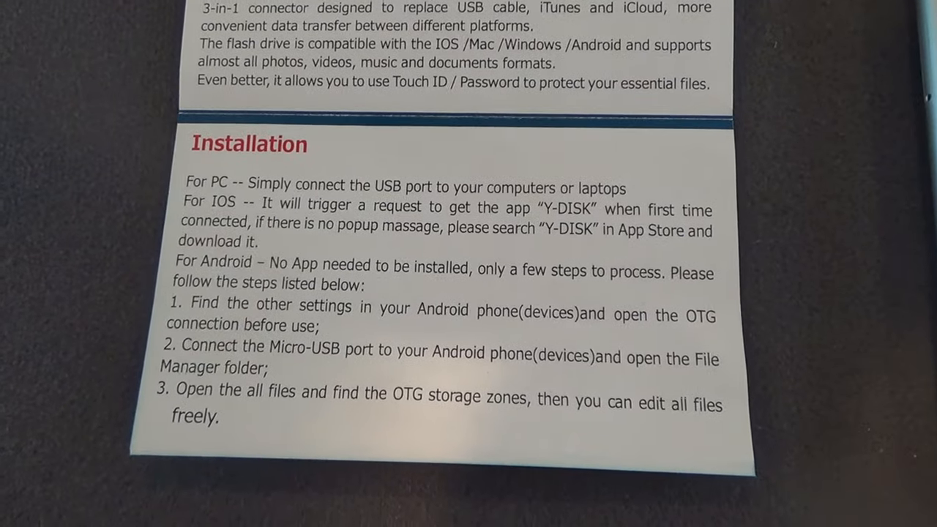